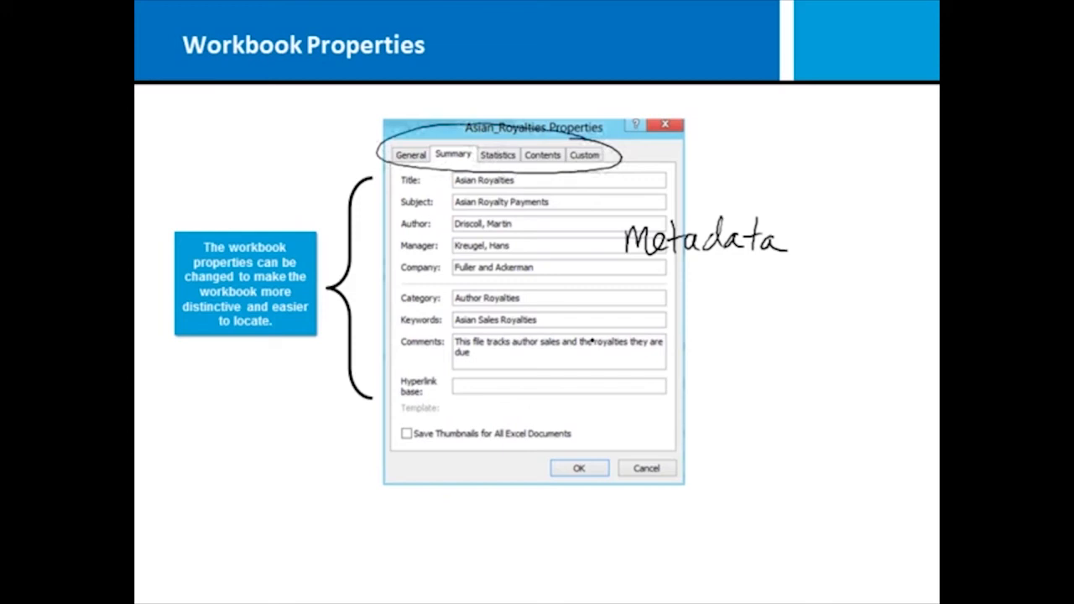
- Draw a pen stroke under the handwritten 'Metadata' beside the summary fields
left_click_drag(642, 267, 763, 264)
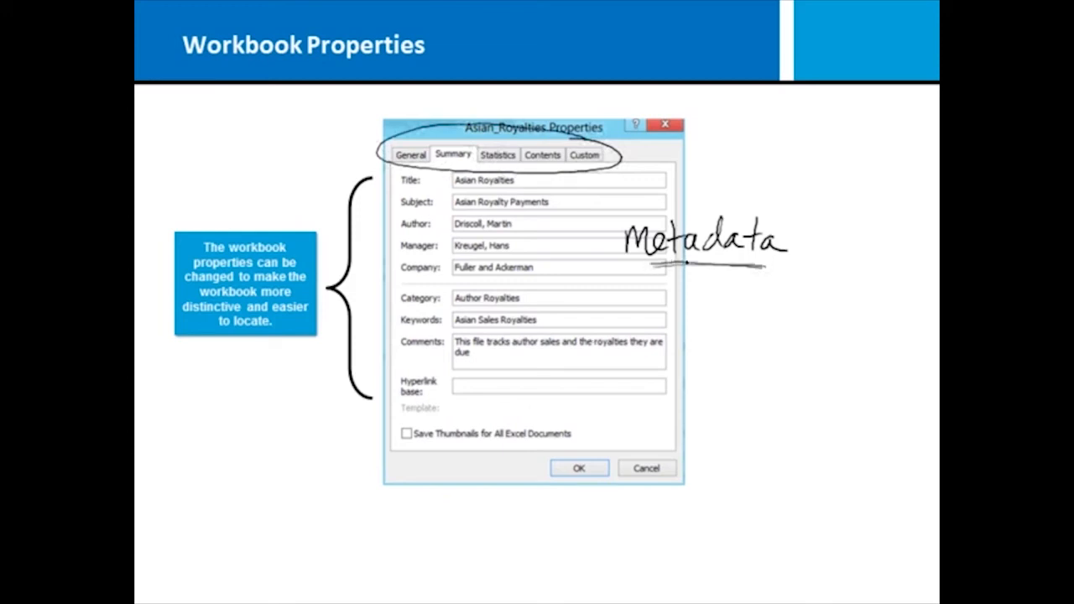